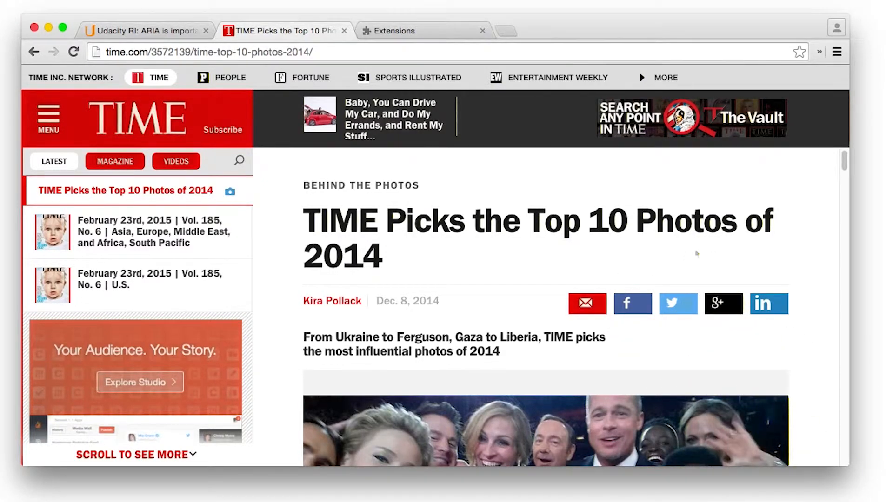
Step: Advance ChromeVox from the alt-tag heading to the intro paragraph on visually impaired visitors
scroll(down, 3)
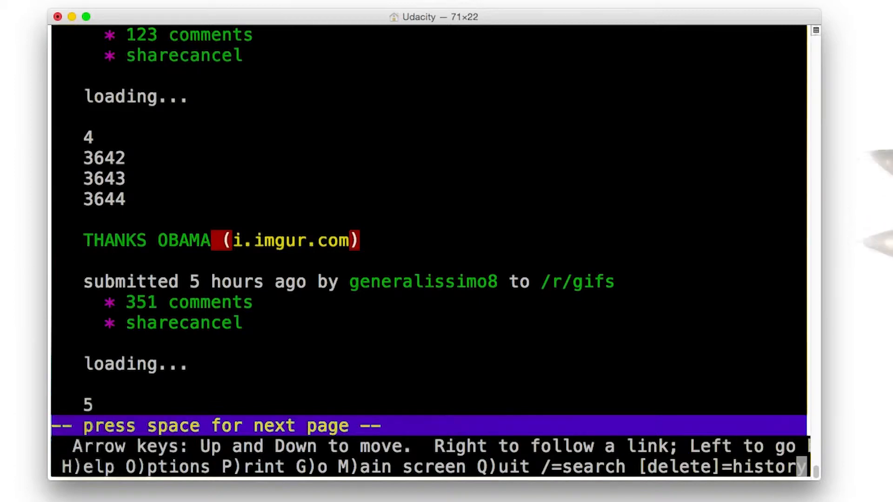
mouse_move(855, 266)
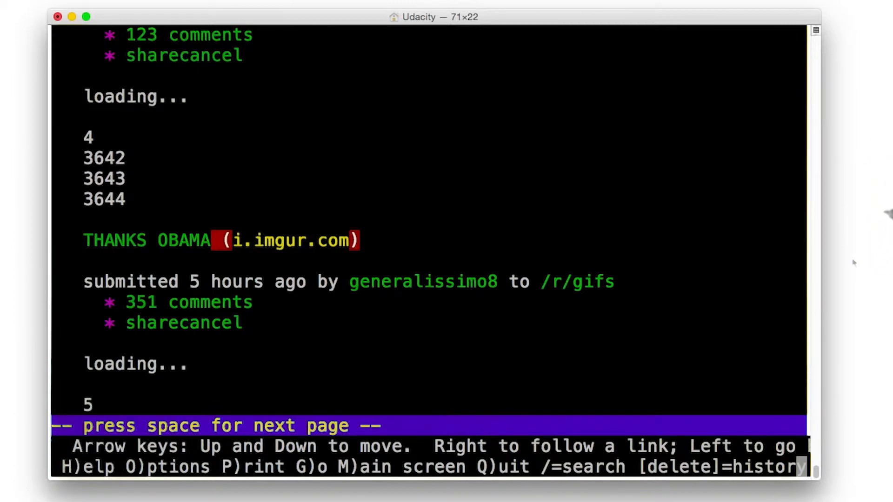
mouse_move(846, 322)
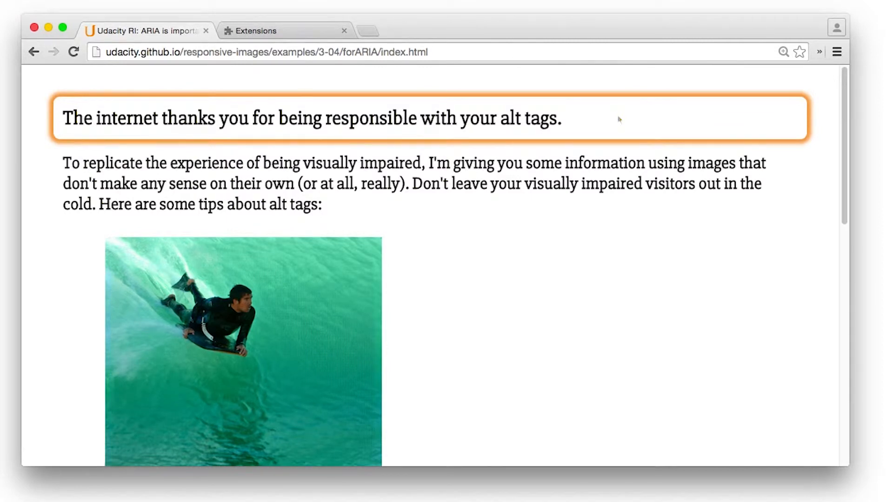
key(Tab)
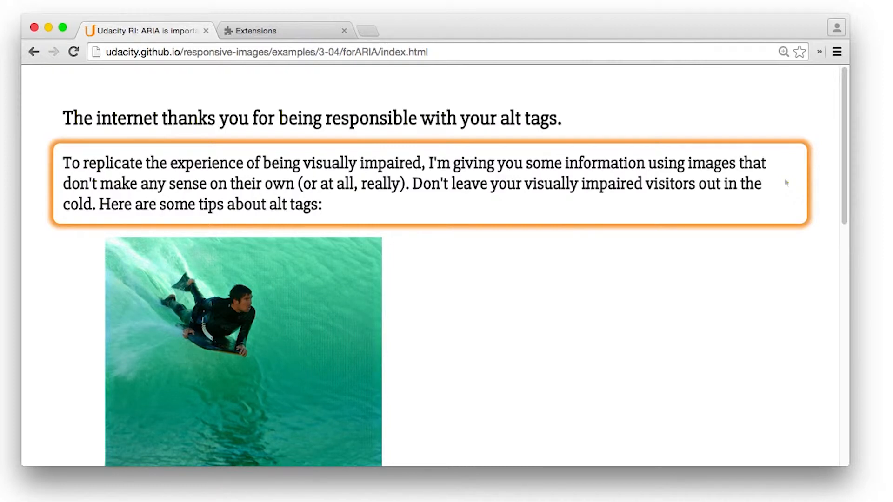
Step: Scroll down through the tip images, from the surfer photo to the copper pipe over the blue tank
scroll(down, 3)
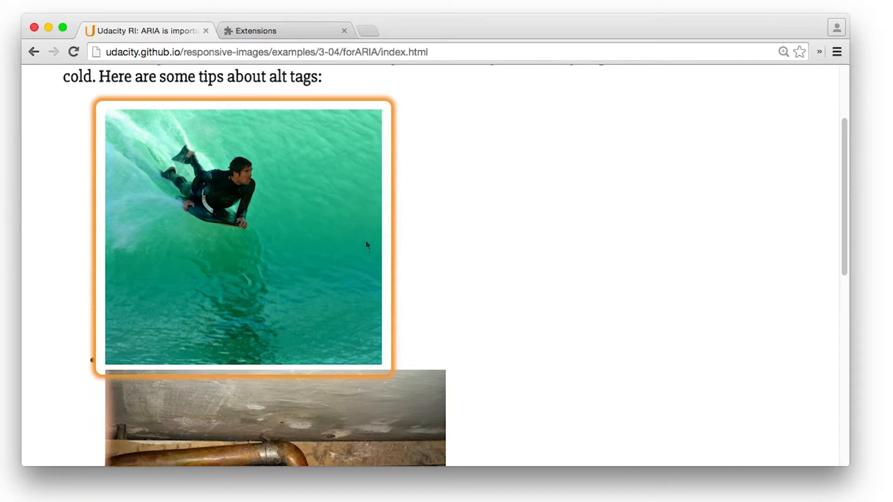
scroll(down, 3)
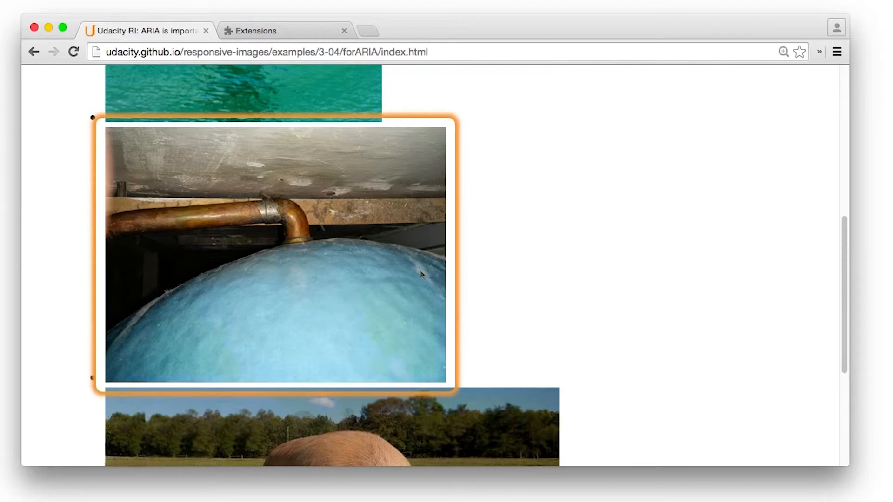
scroll(down, 3)
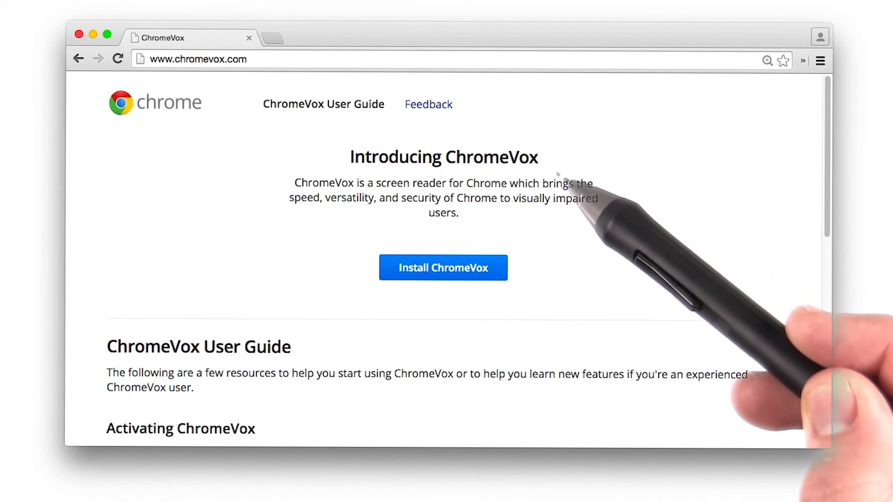
mouse_move(558, 170)
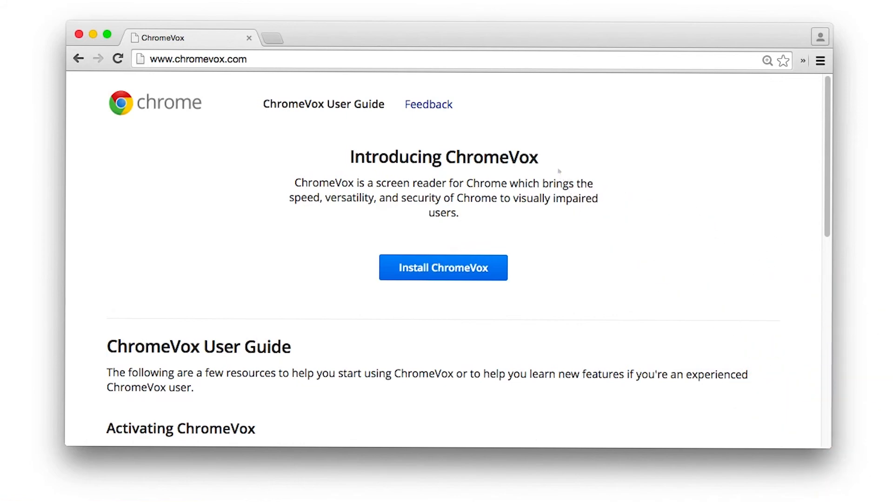